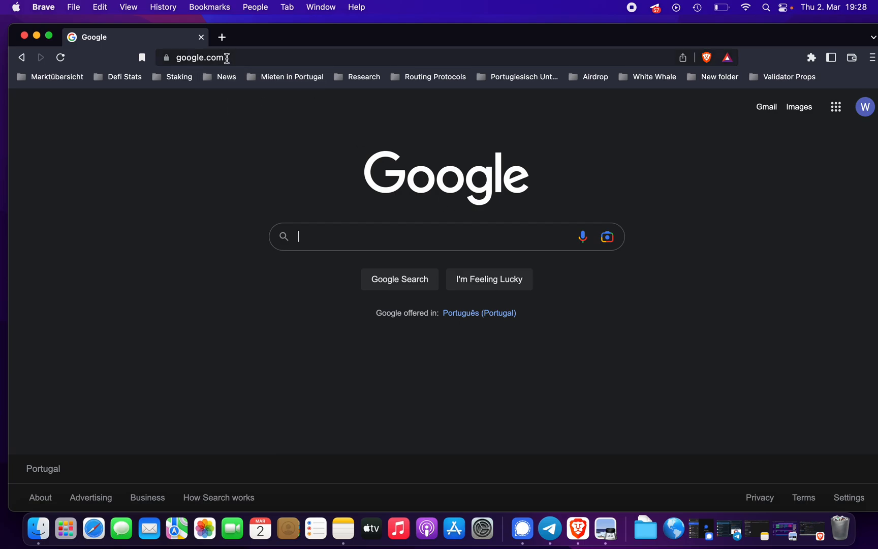
# - Load the Terra Station web app from the address bar using the 'station' suggestion
pyautogui.click(199, 57)
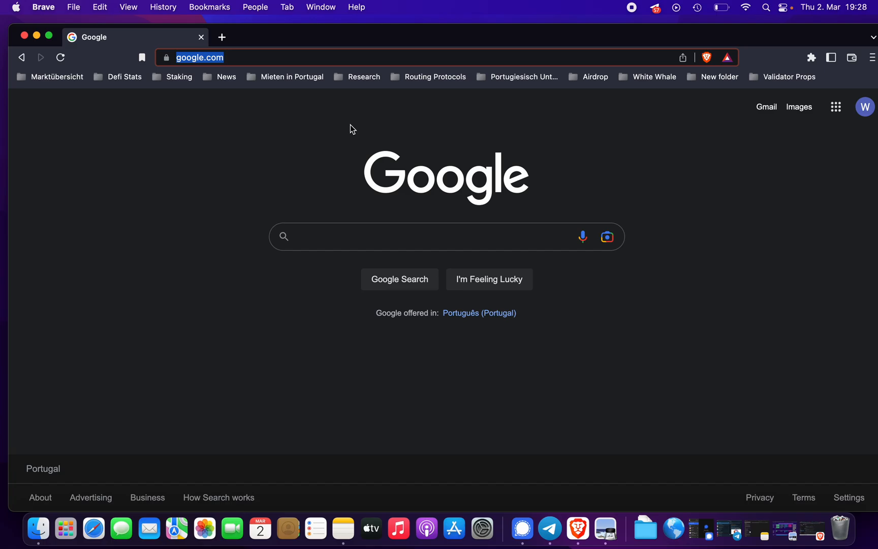
pyautogui.write('station.terra.money/gov#PROPOSAL_STATUS_VOTING_PERIOD')
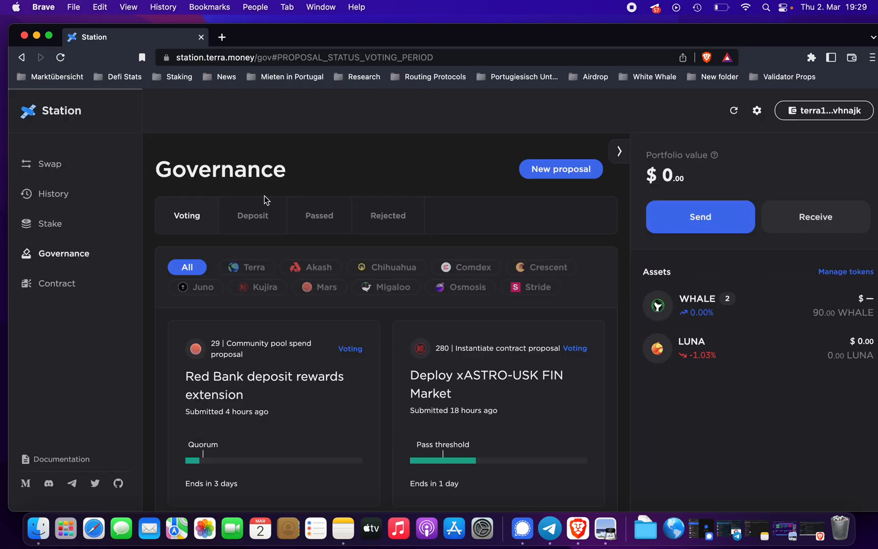
# - Switch from Governance proposals to the Stake page via the sidebar
pyautogui.scroll(-3)
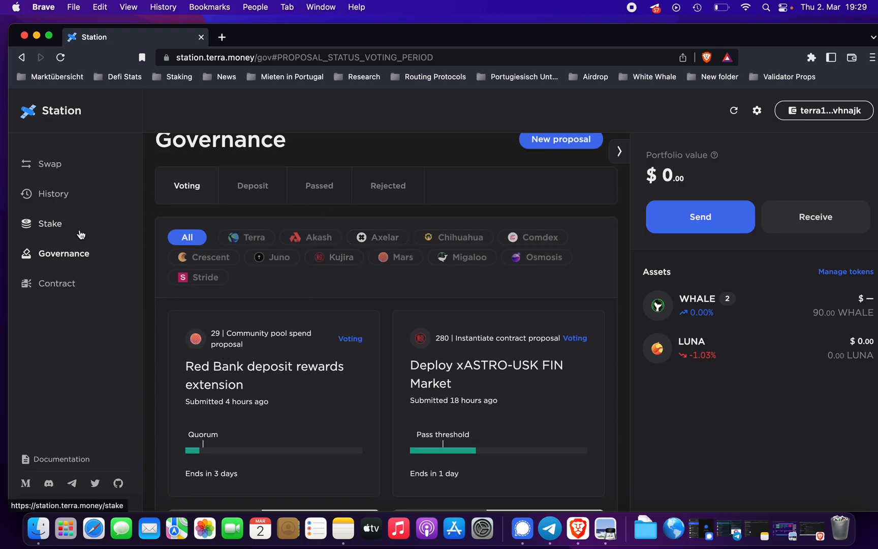
pyautogui.click(50, 222)
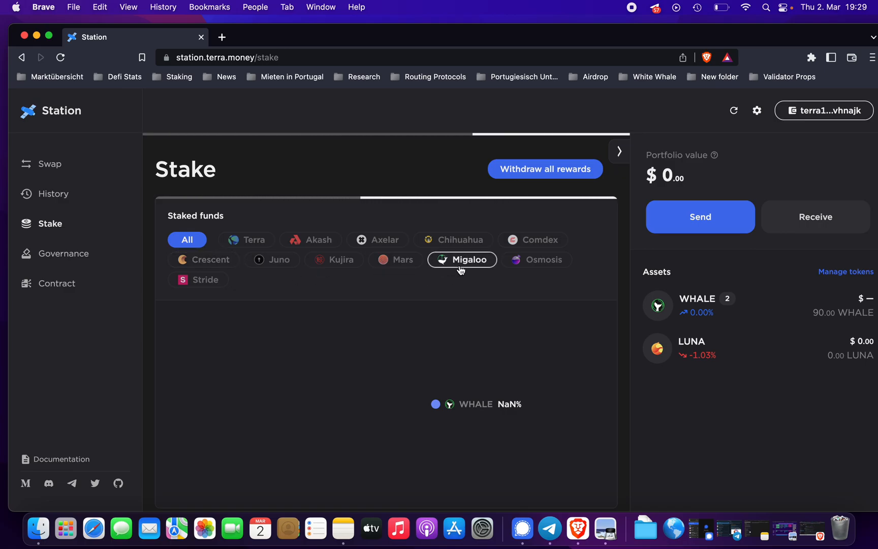
# - Submit a 10 WHALE delegation to Black Panther on the Migaloo chain
pyautogui.click(462, 259)
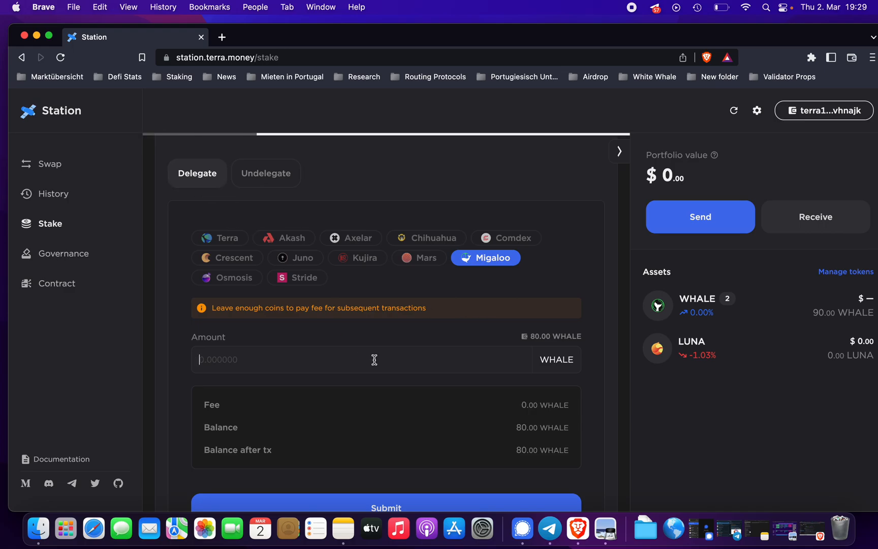
pyautogui.scroll(-3)
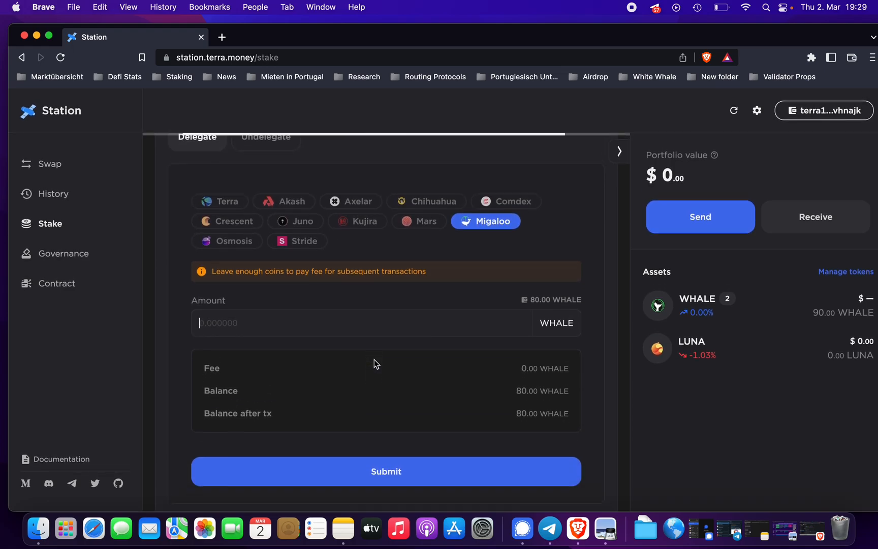
pyautogui.scroll(3)
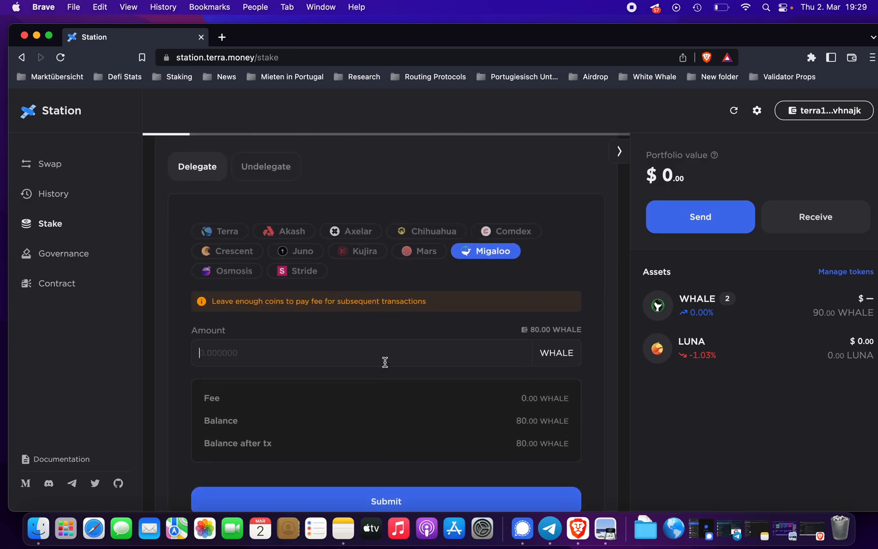
pyautogui.write('10')
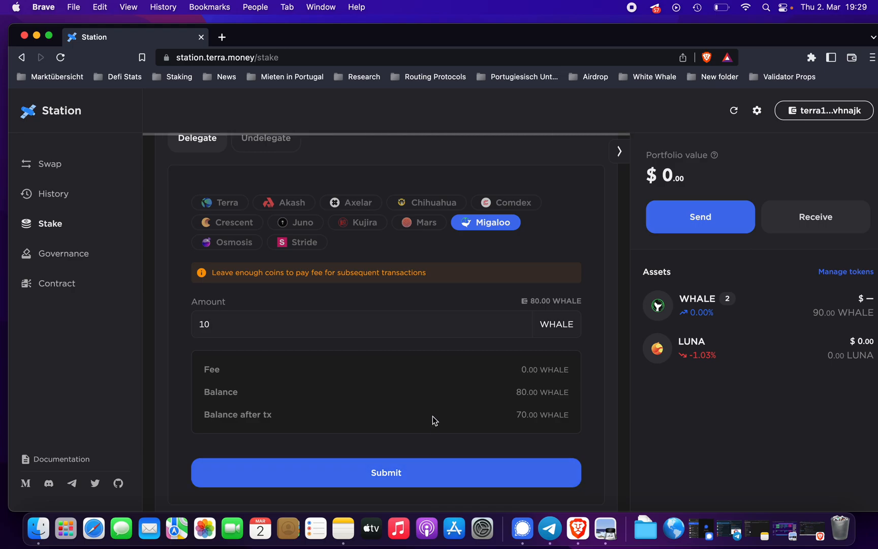
pyautogui.click(386, 472)
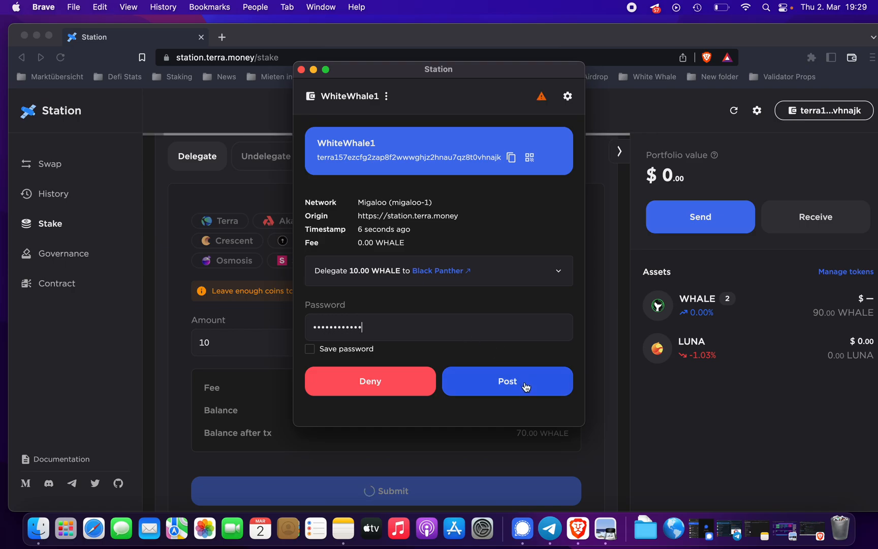
# - Post the Black Panther delegation in the wallet and confirm the Success dialog
pyautogui.click(507, 381)
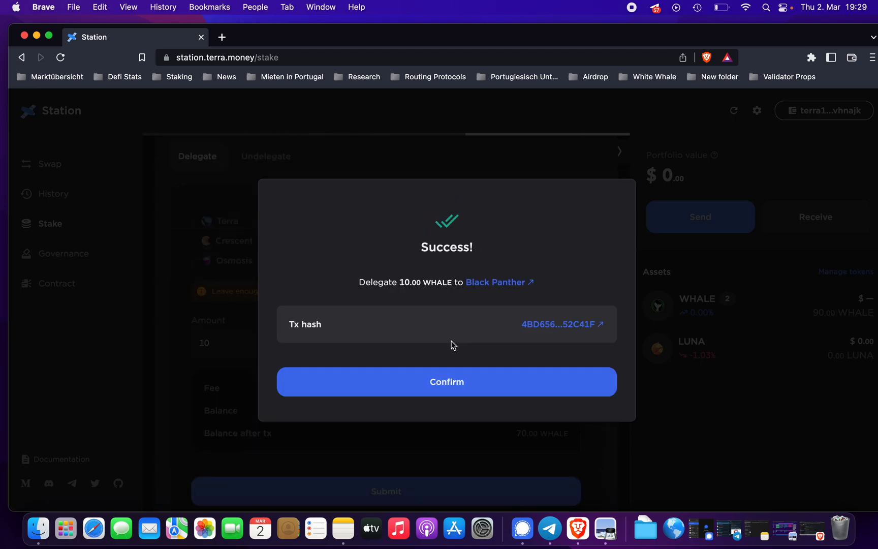
pyautogui.moveTo(453, 381)
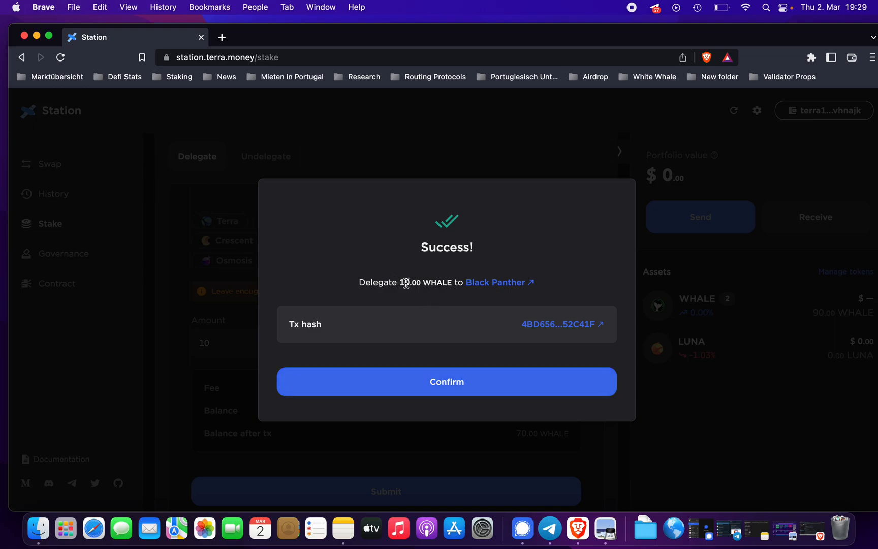
pyautogui.moveTo(495, 283)
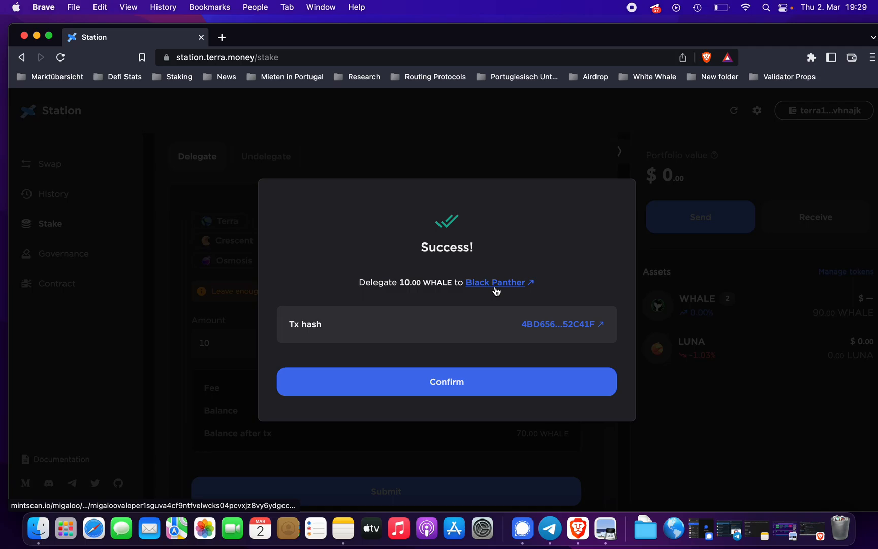
pyautogui.click(446, 381)
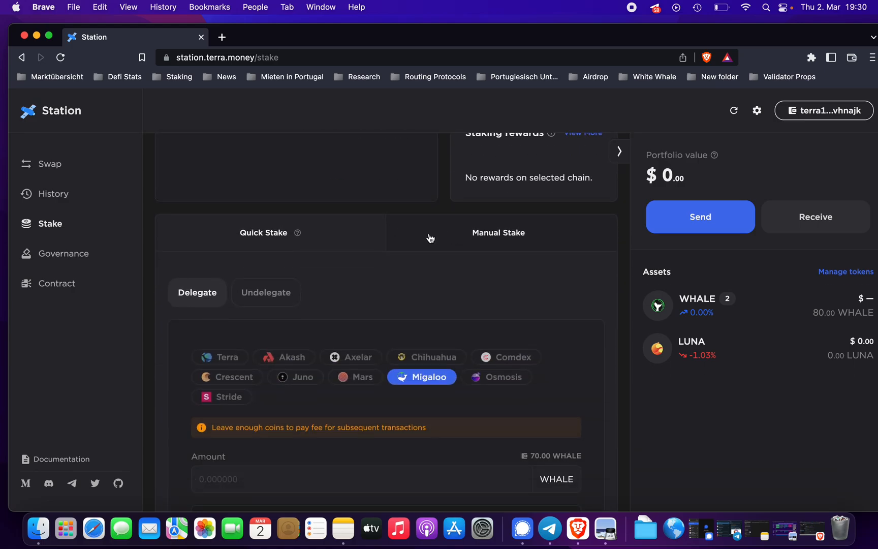
pyautogui.moveTo(446, 227)
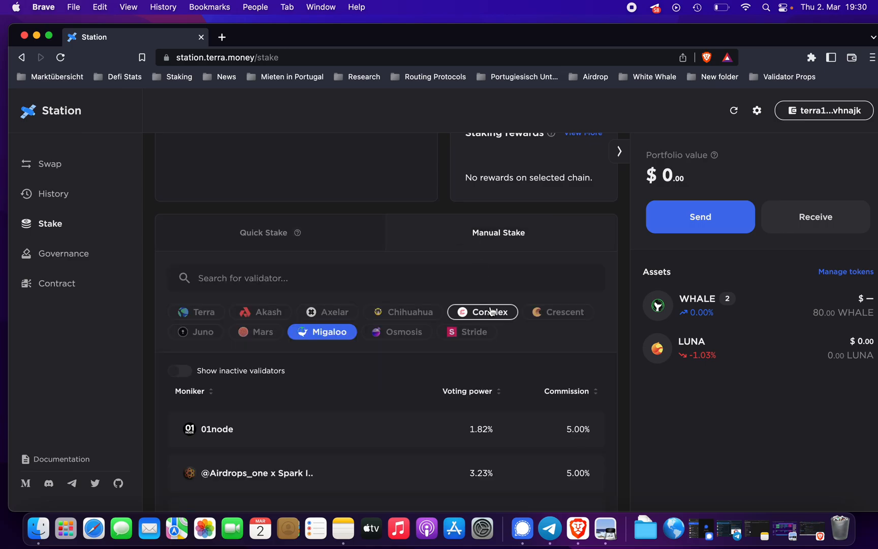
# - Pick Chill Validation from the validator list to show its details page
pyautogui.scroll(-3)
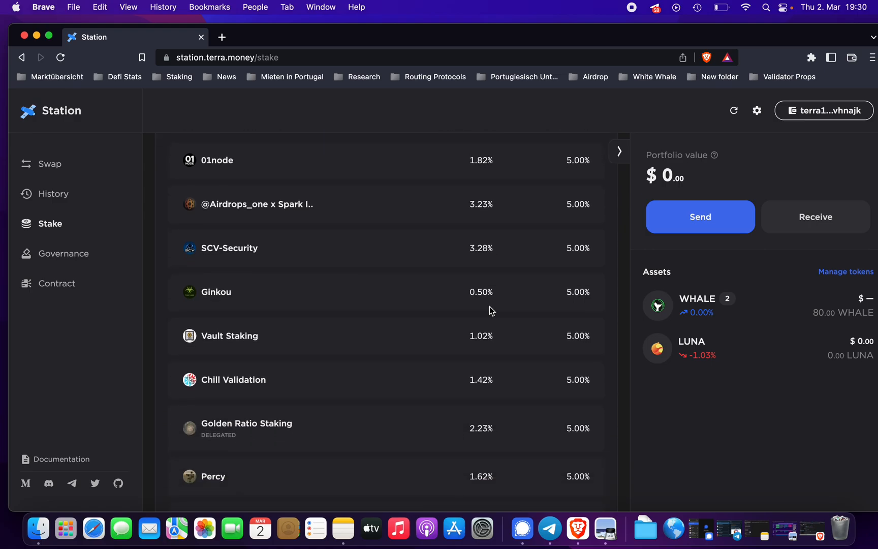
pyautogui.scroll(-3)
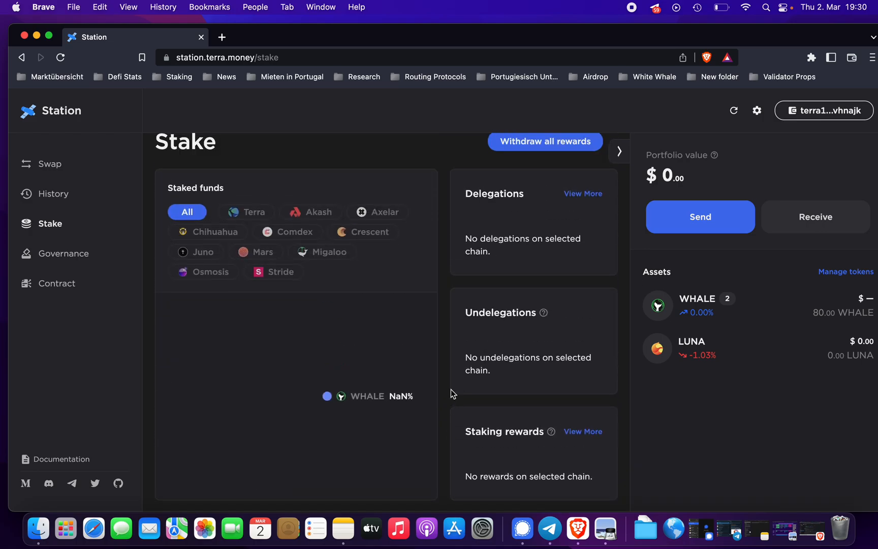
pyautogui.scroll(-3)
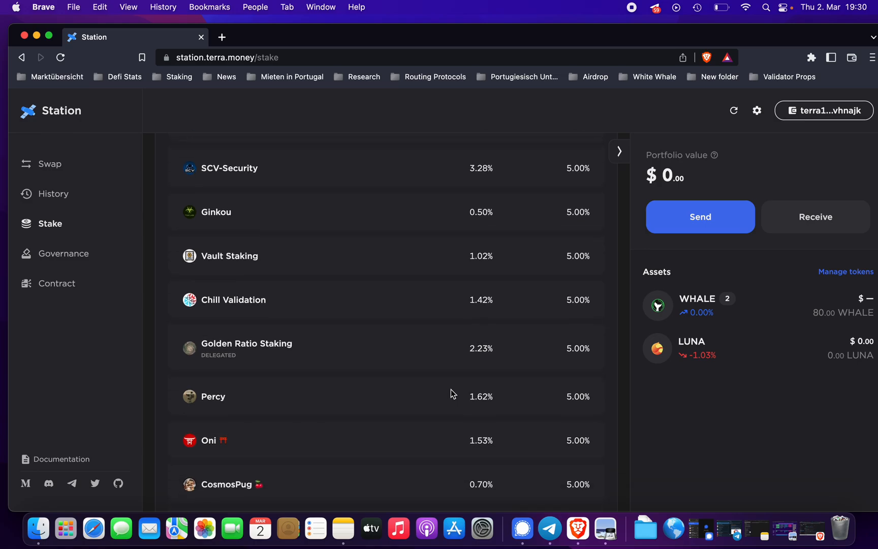
pyautogui.moveTo(246, 344)
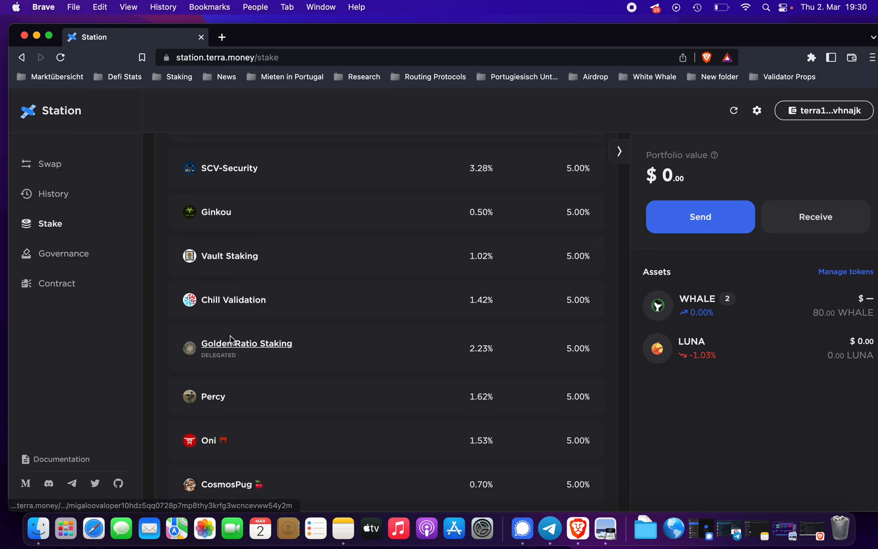
pyautogui.click(246, 343)
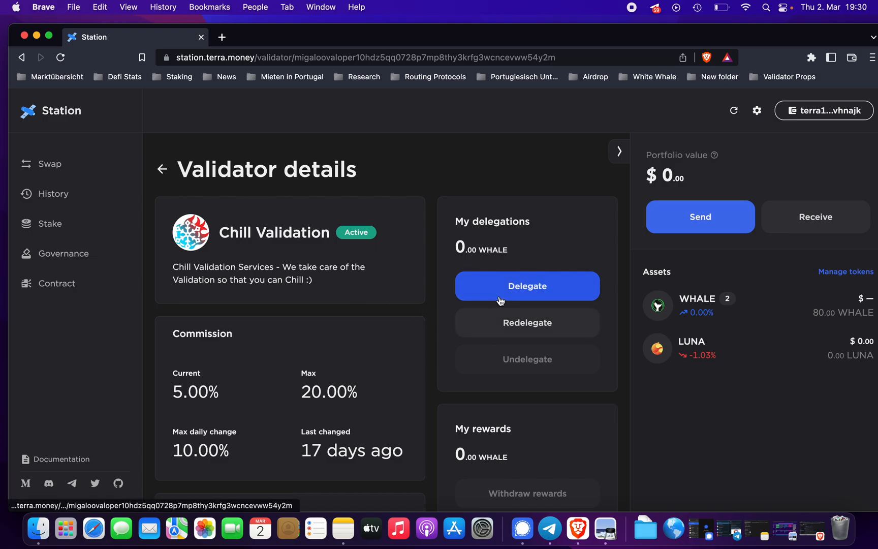
# - Submit a 10 WHALE delegation to Chill Validation, bringing up the wallet approval
pyautogui.click(525, 286)
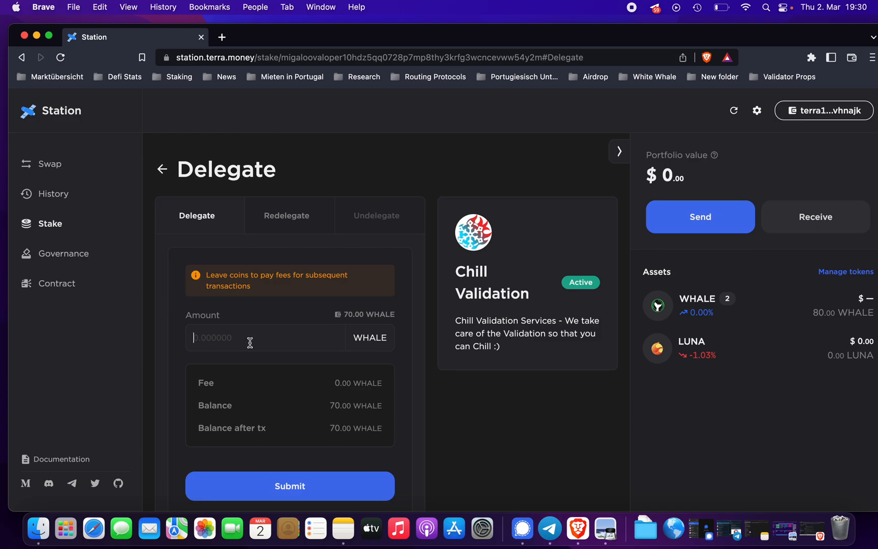
pyautogui.write('10')
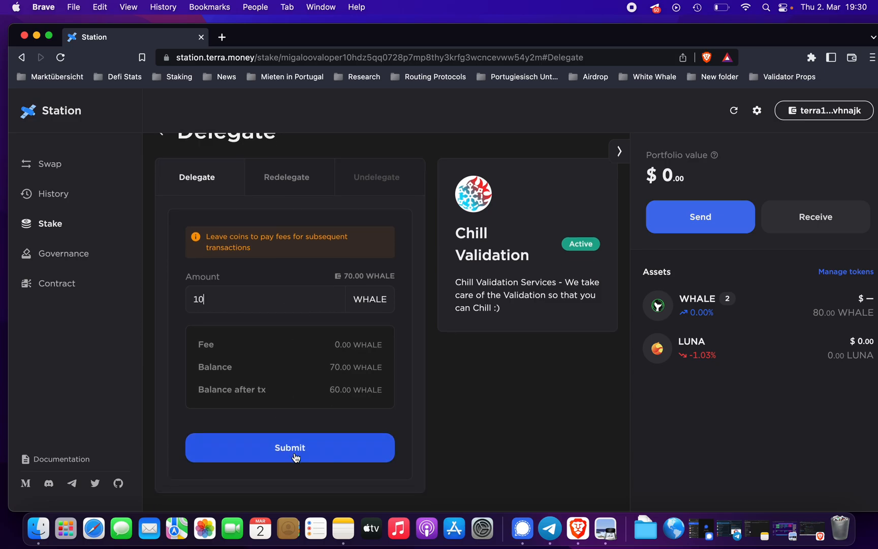
pyautogui.click(289, 447)
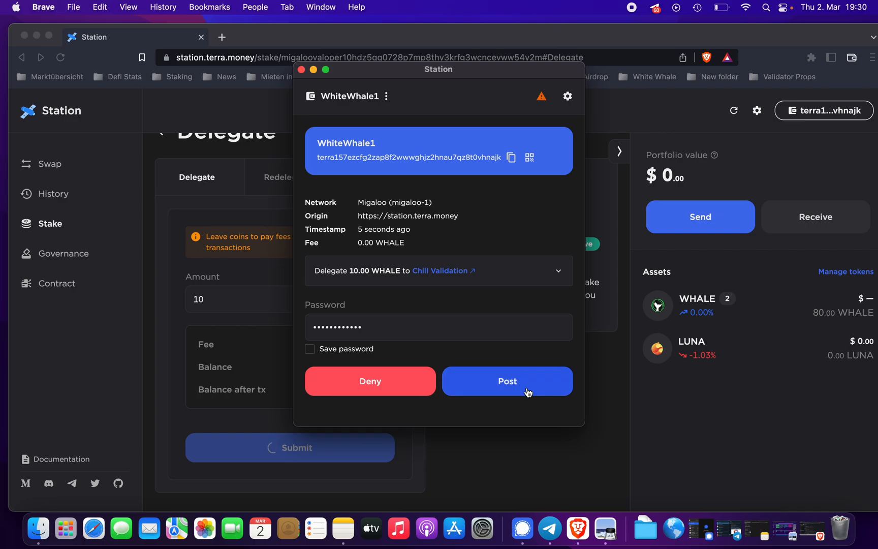
# - Post and confirm the Chill Validation delegation, then filter staked funds to Migaloo
pyautogui.click(506, 382)
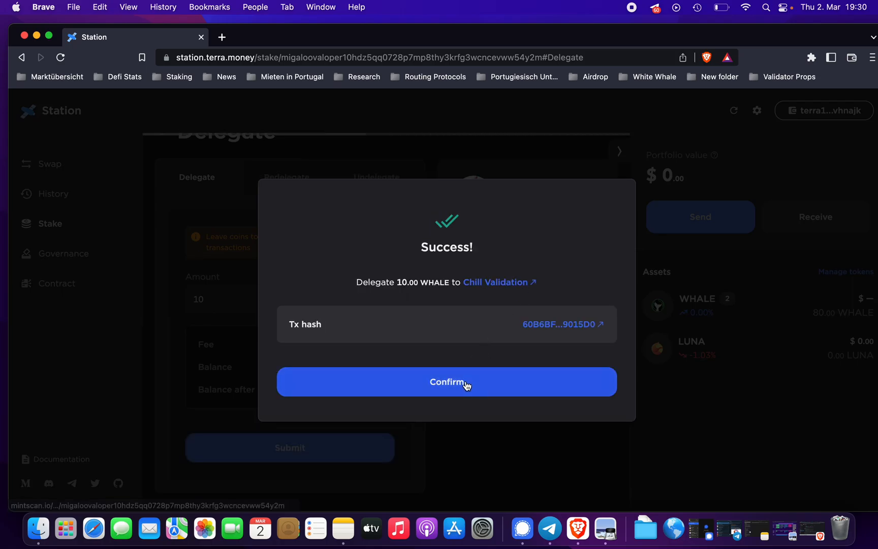
pyautogui.click(446, 381)
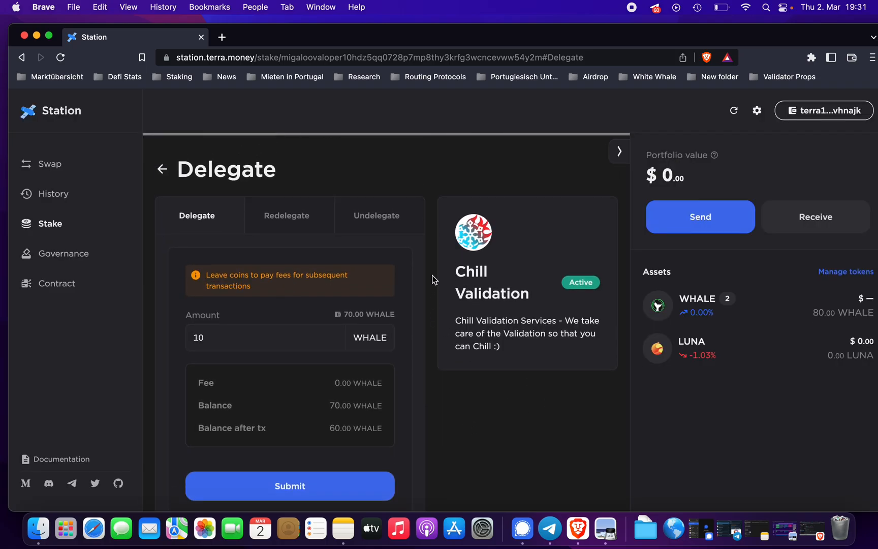
pyautogui.scroll(-3)
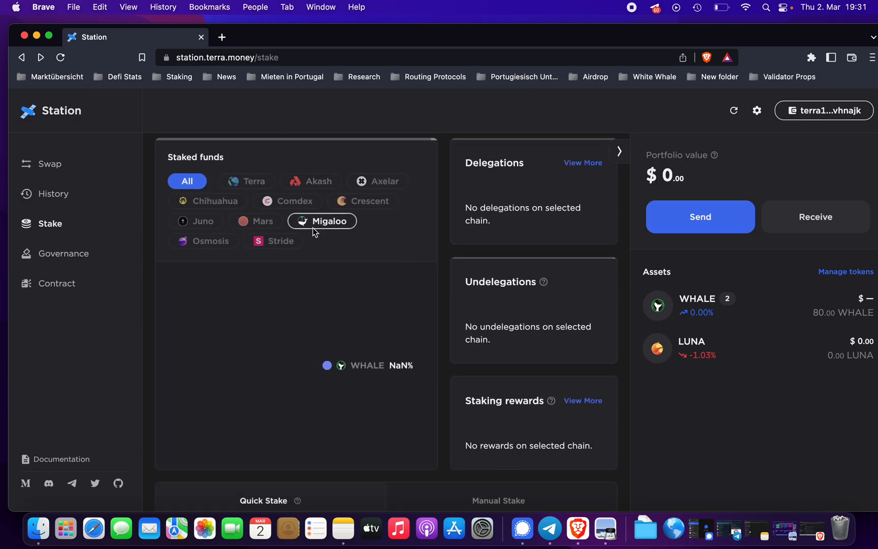
pyautogui.click(618, 151)
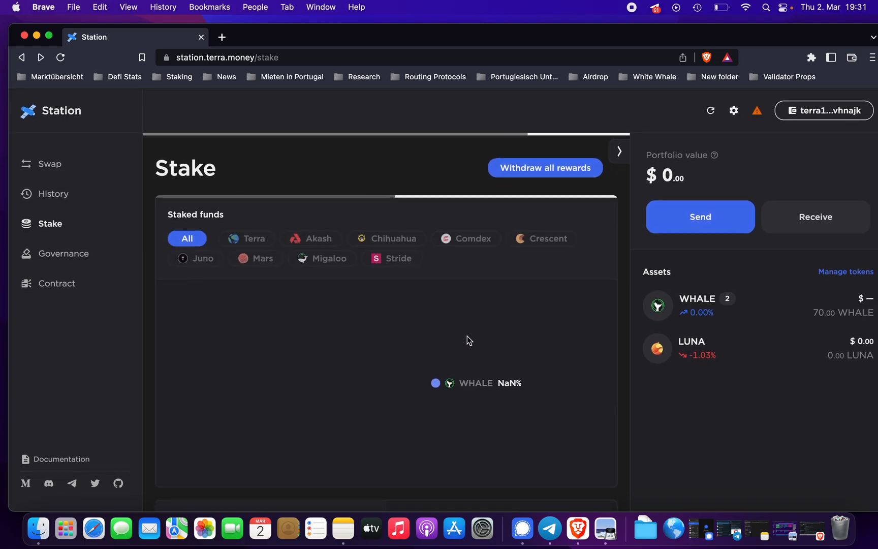
# - Show Migaloo's 30 WHALE split across Golden Ratio, Chill Validation and Black Panther
pyautogui.click(321, 254)
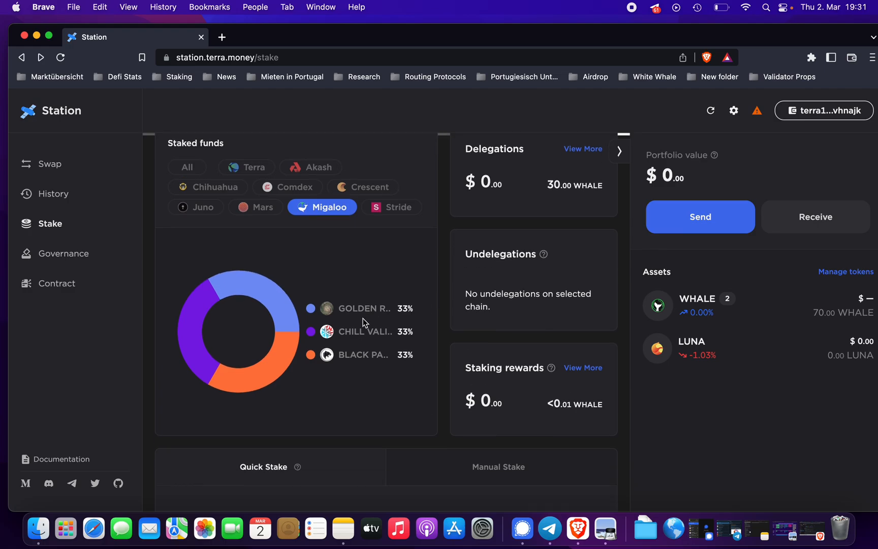
pyautogui.moveTo(352, 317)
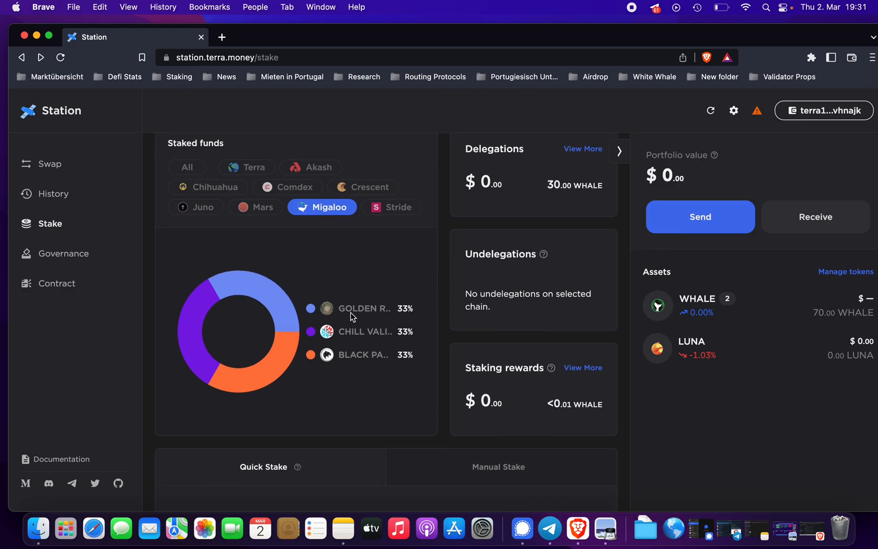
pyautogui.moveTo(376, 318)
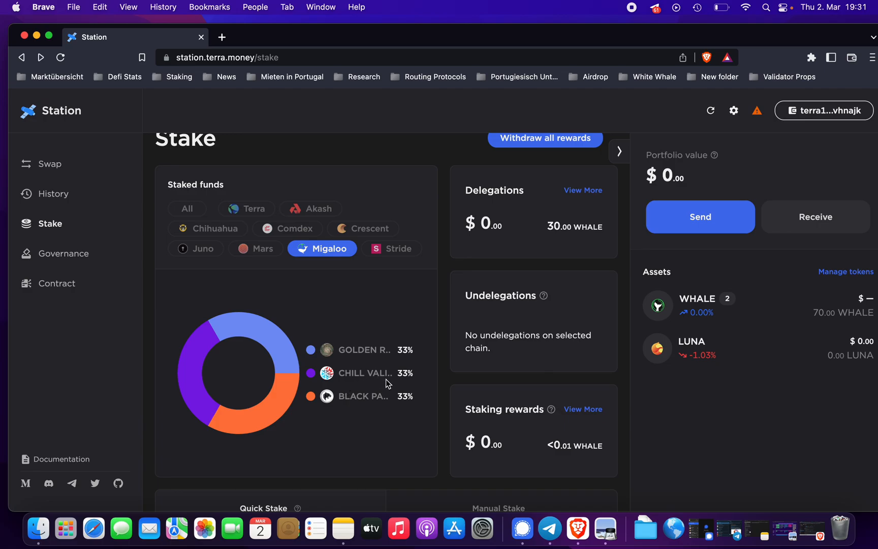
pyautogui.moveTo(381, 408)
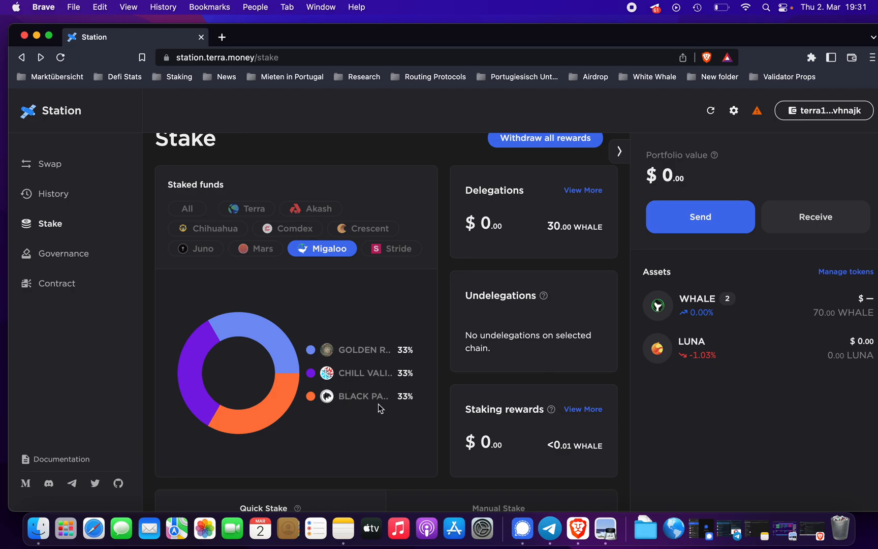
pyautogui.moveTo(380, 361)
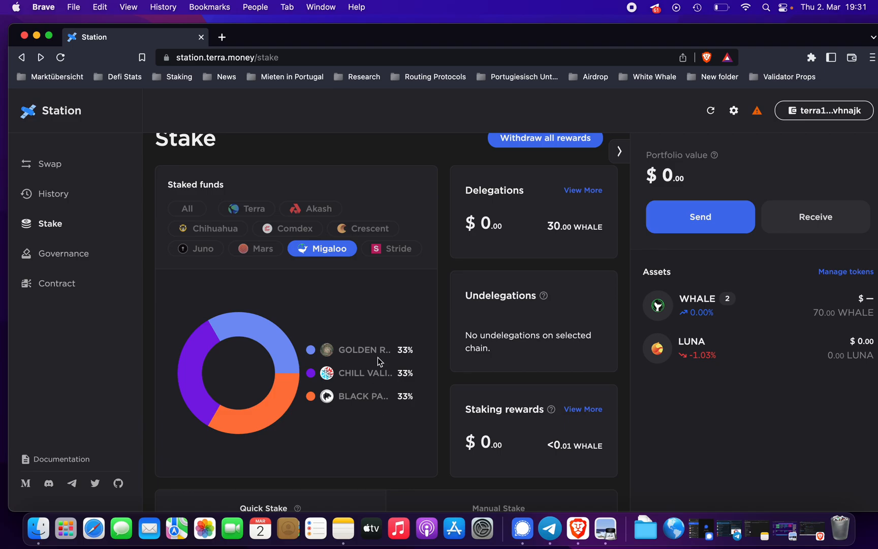
pyautogui.moveTo(560, 210)
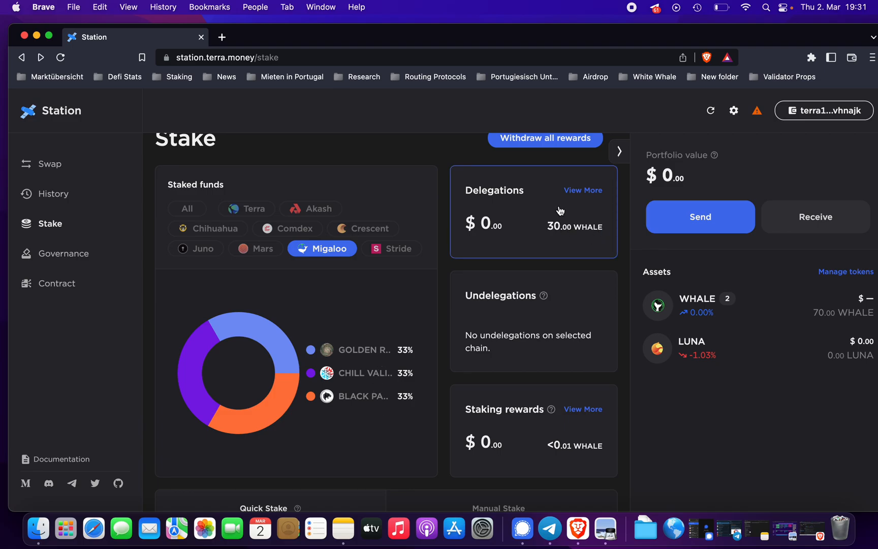
pyautogui.click(582, 190)
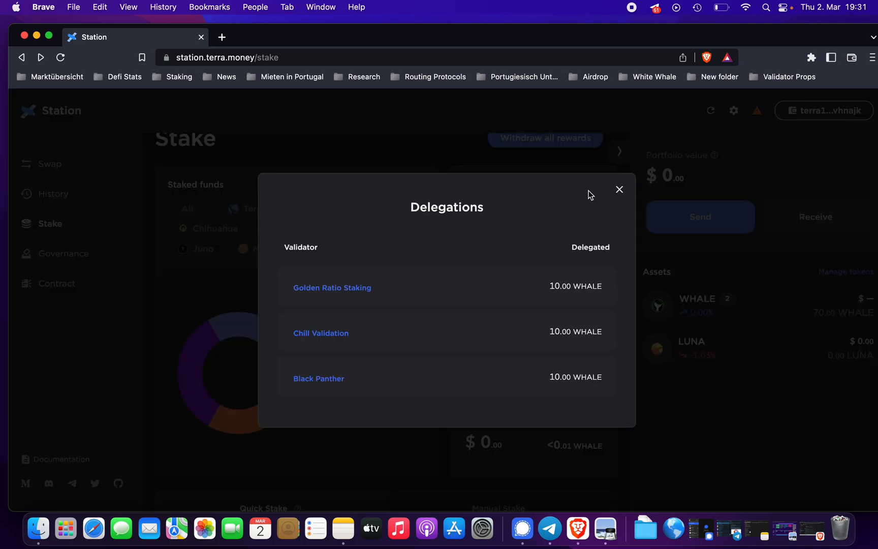
pyautogui.moveTo(553, 297)
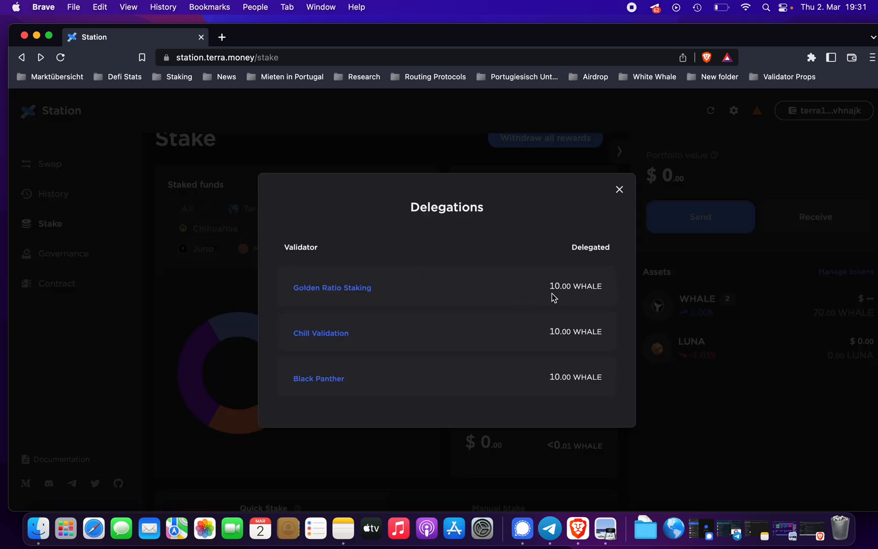
pyautogui.moveTo(496, 297)
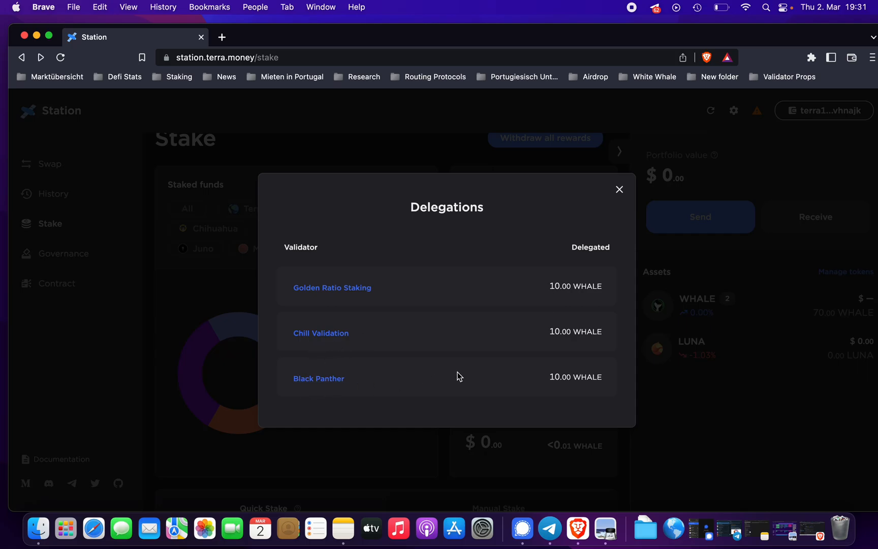
pyautogui.moveTo(615, 193)
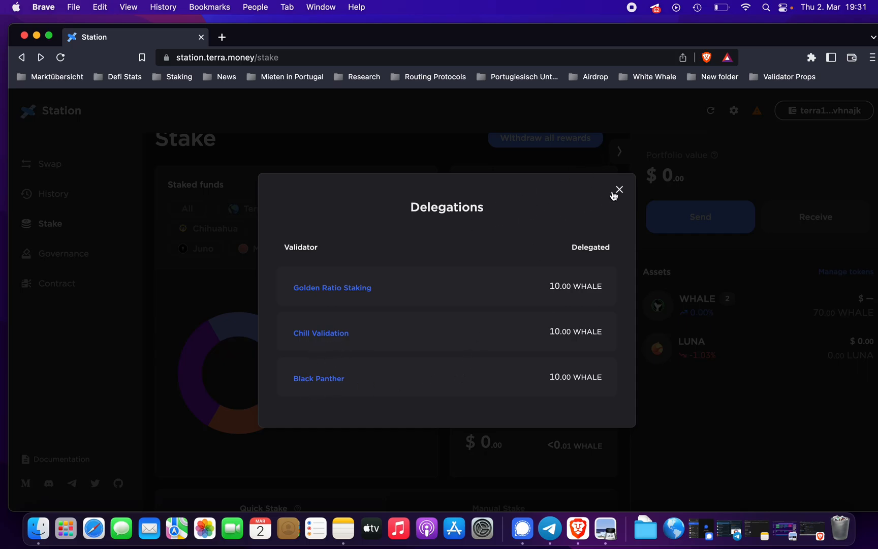
pyautogui.click(618, 189)
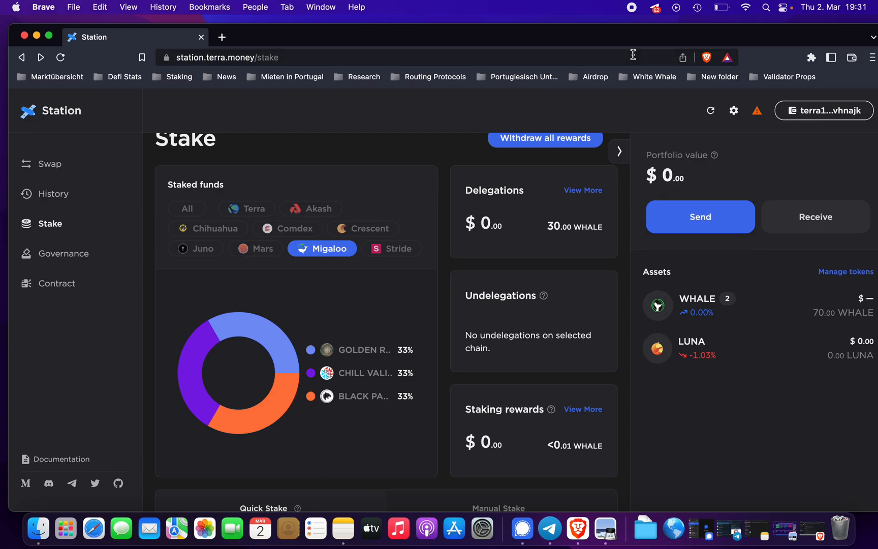